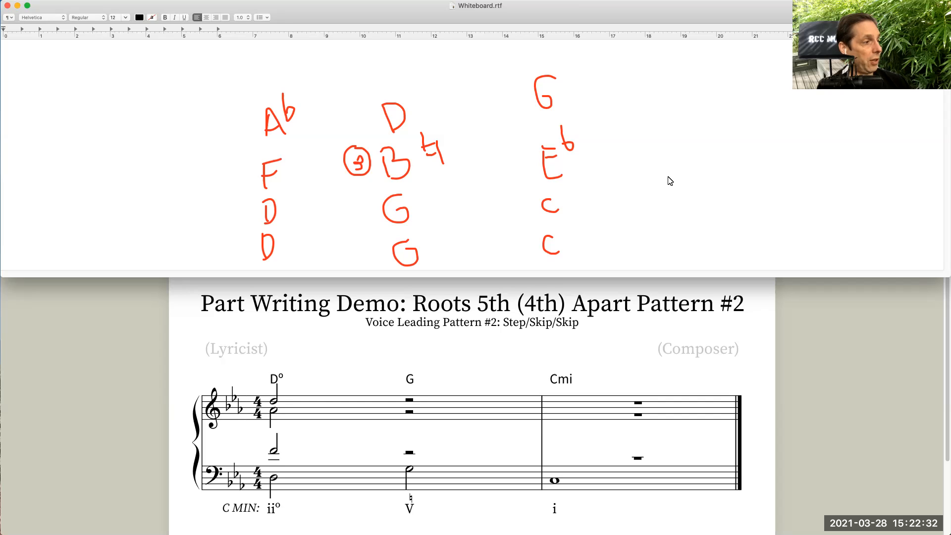
Rewrite the whiteboard's middle chord column as G, D, B, G without the circled 3 and 4 marks
drag(289, 206, 370, 206)
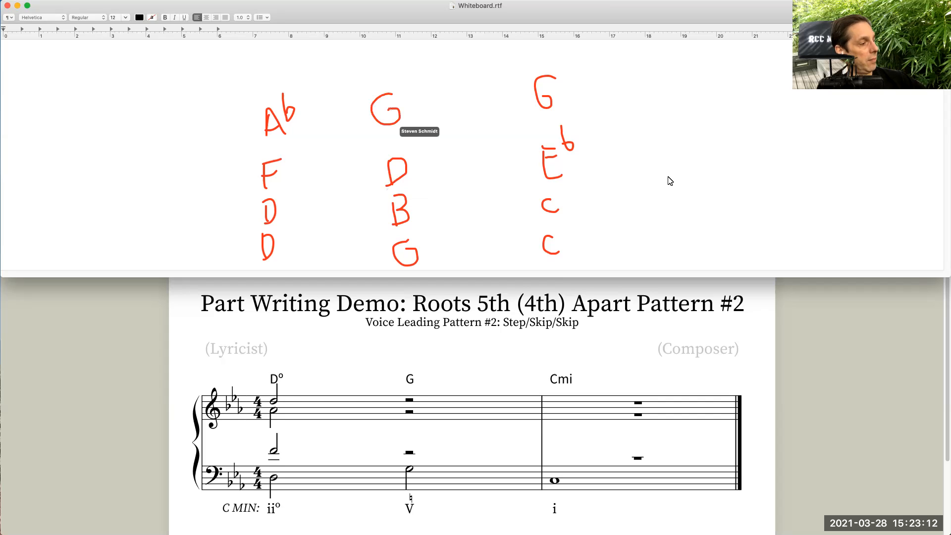
Label Ab to G as a step with an arrow, and F to D as a skip
drag(315, 102, 360, 114)
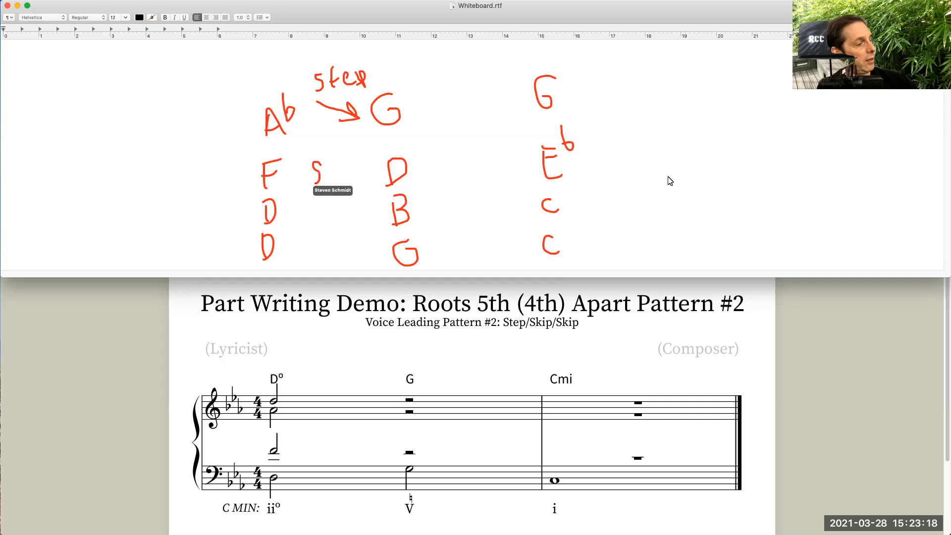
drag(312, 177, 366, 173)
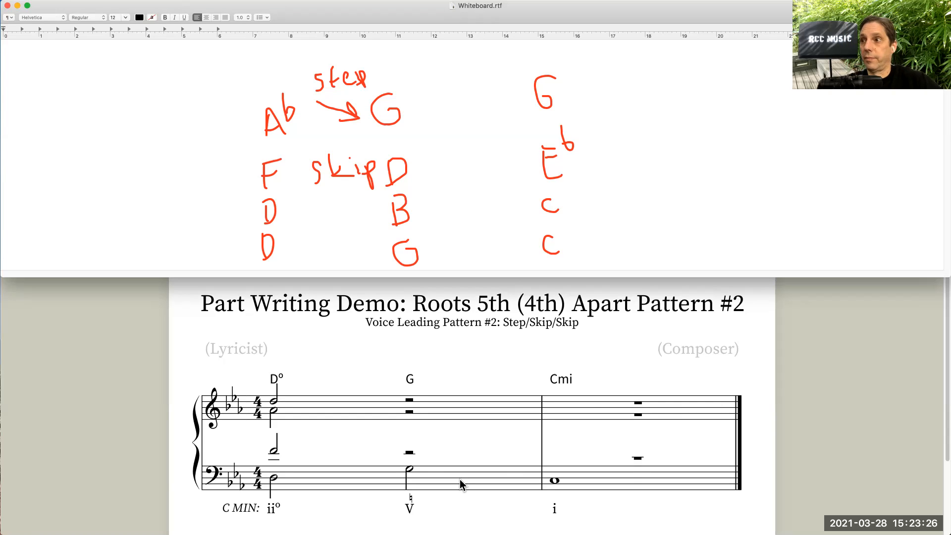
mouse_move(409, 458)
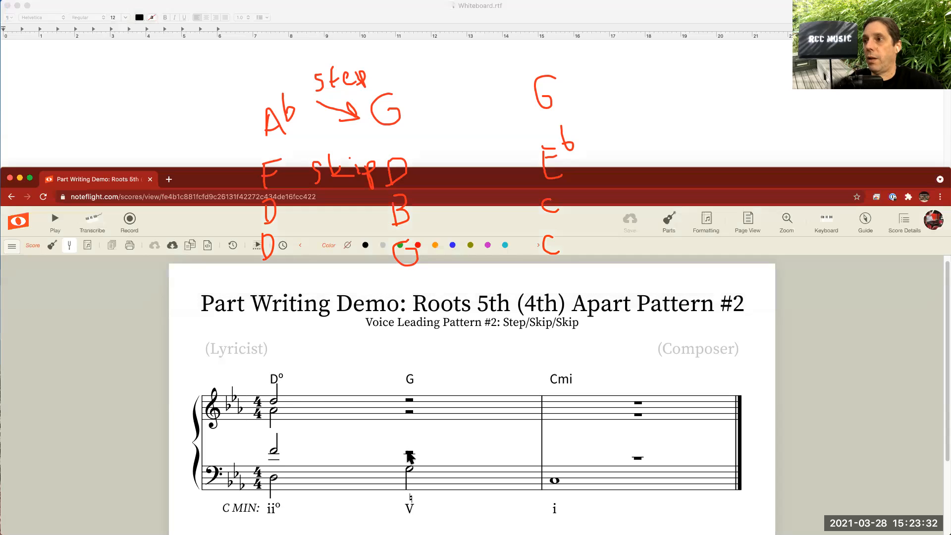
Fill the V chord's empty tenor and soprano beats with notes, including a natural, marked with circled 3s
click(409, 455)
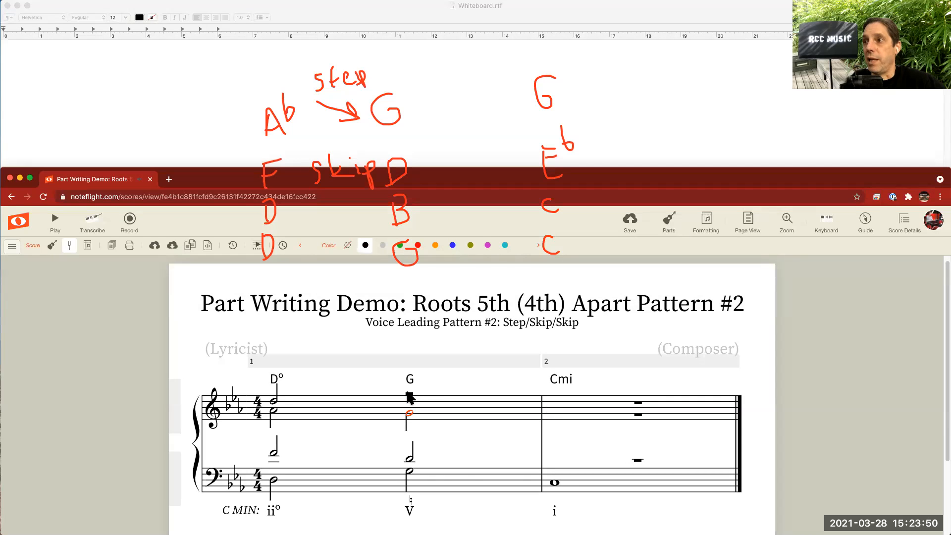
click(409, 414)
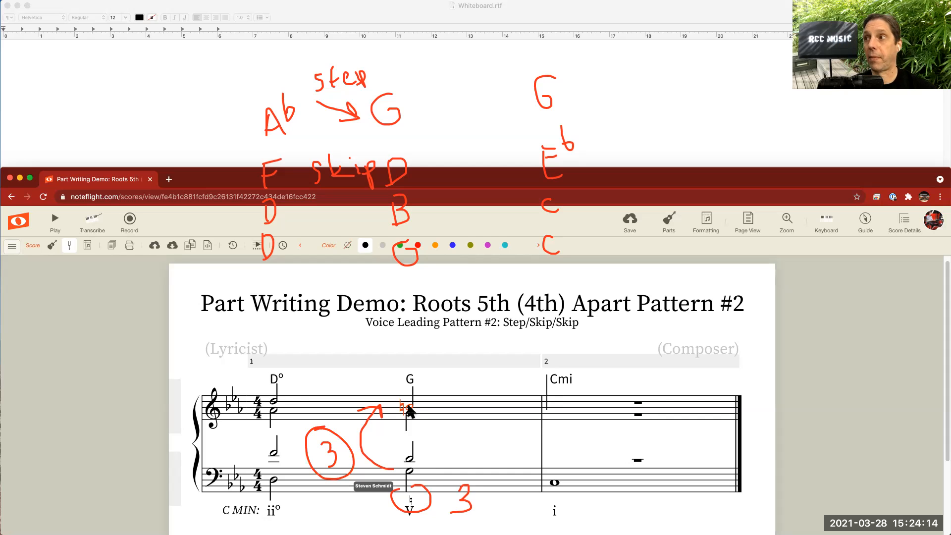
mouse_move(546, 500)
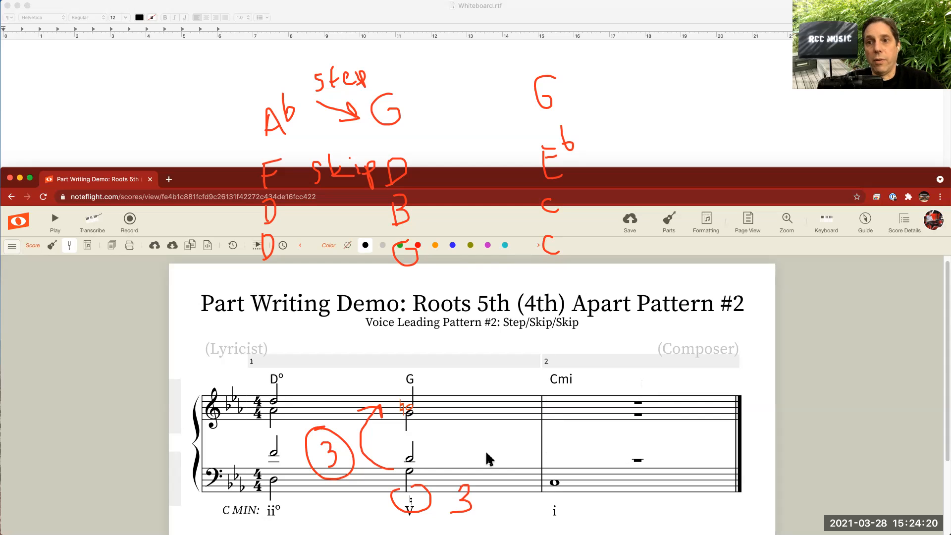
mouse_move(514, 466)
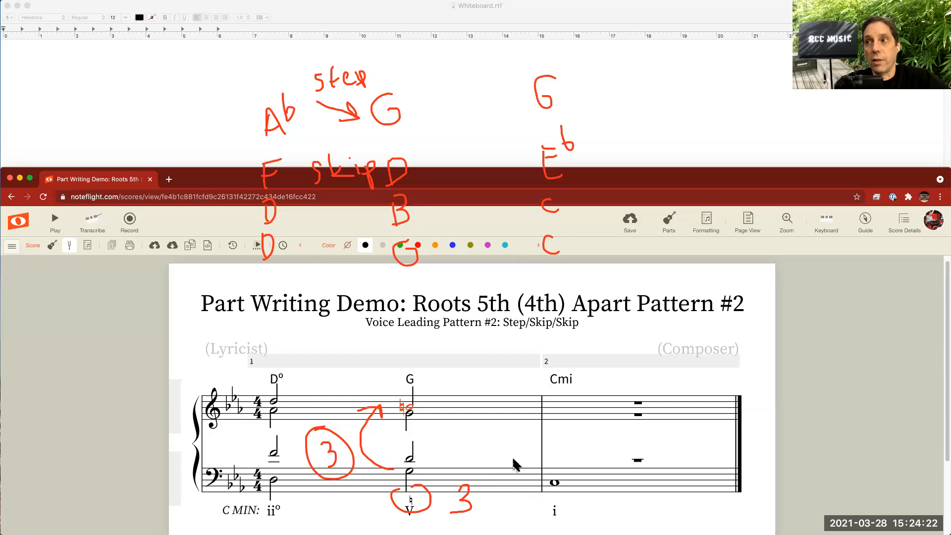
mouse_move(591, 418)
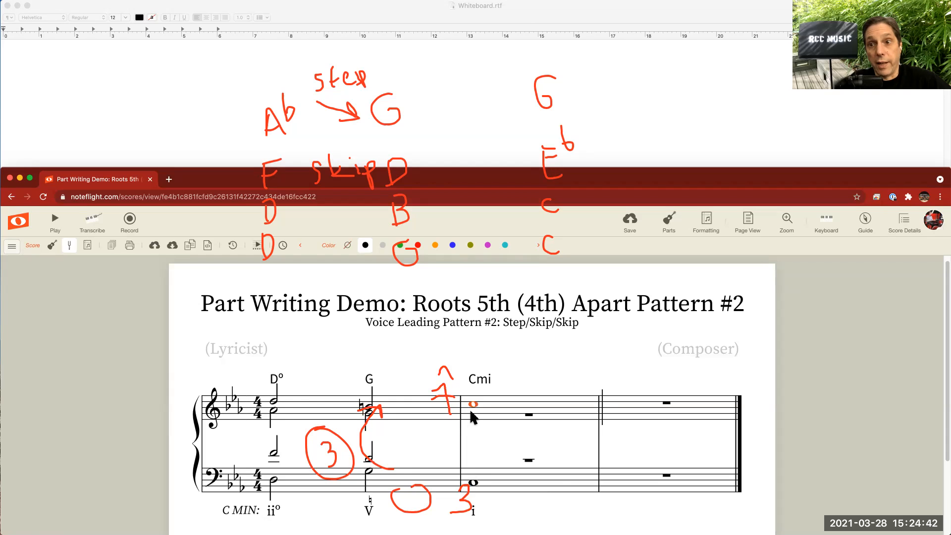
mouse_move(531, 422)
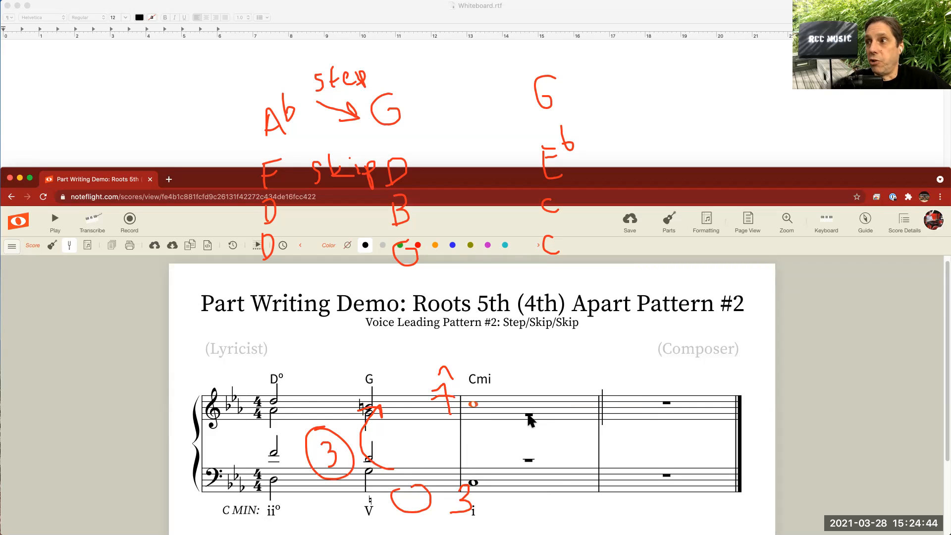
Enter stacked whole notes for soprano and alto in the Cmi treble staff, marked 7 with a caret
click(475, 404)
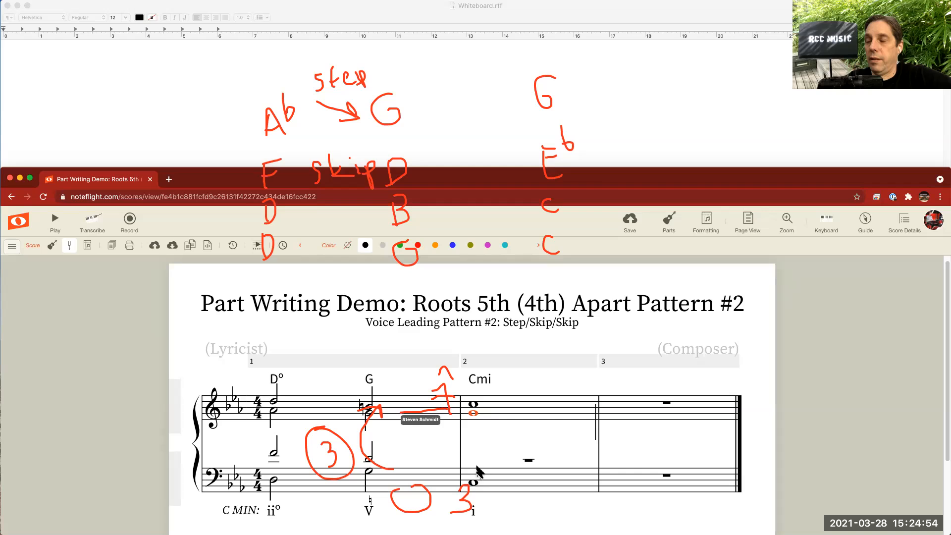
mouse_move(537, 464)
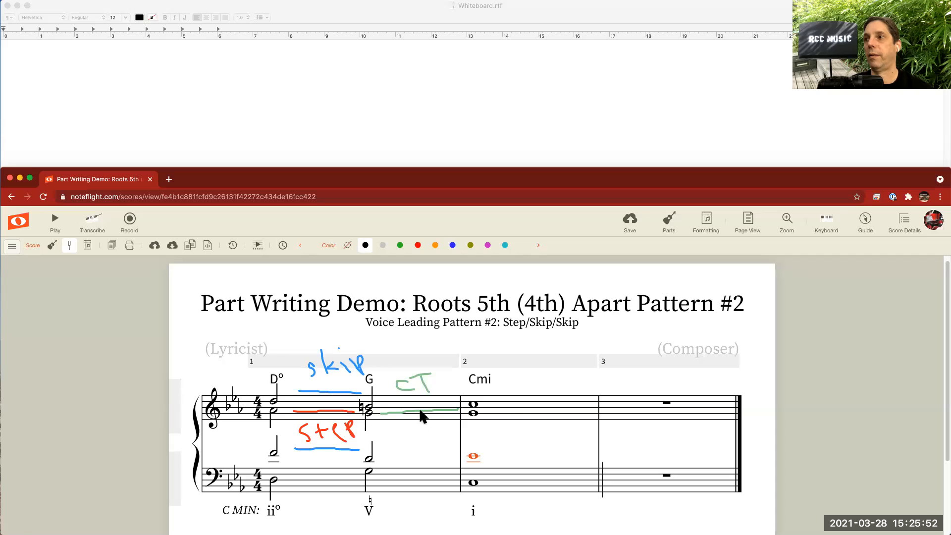
Start playback of the score from the opening bass chords
click(276, 479)
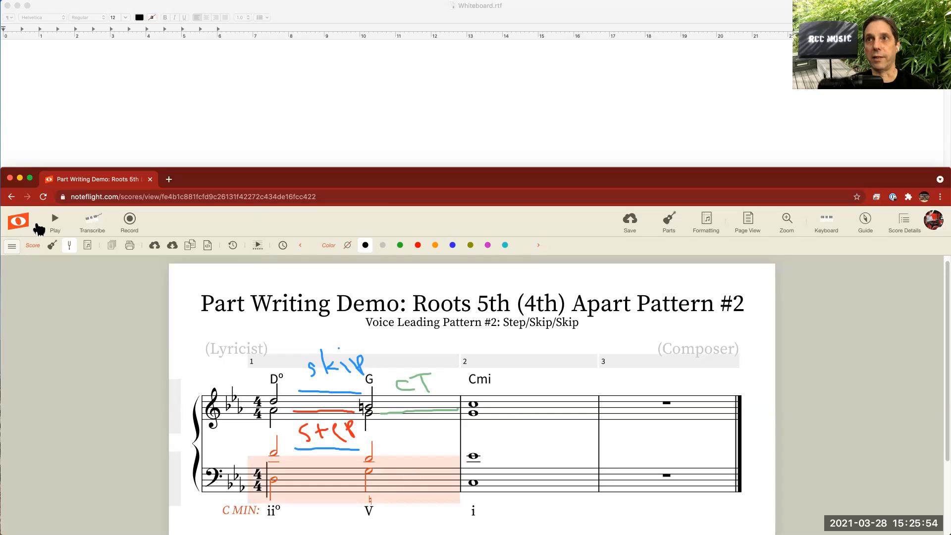
click(53, 218)
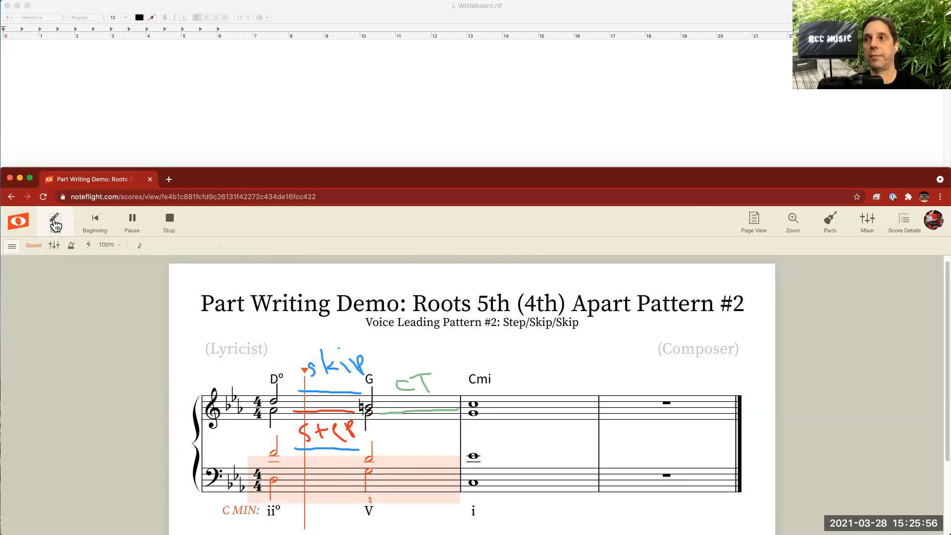